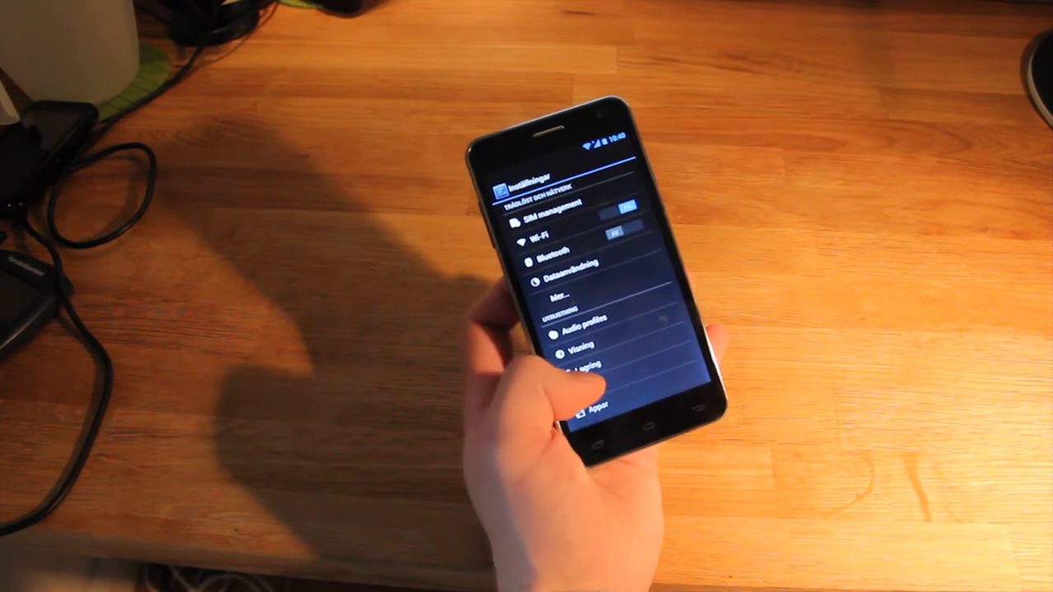
# Scroll the Settings list down to System and show the About phone information page.
pyautogui.scroll(-3)
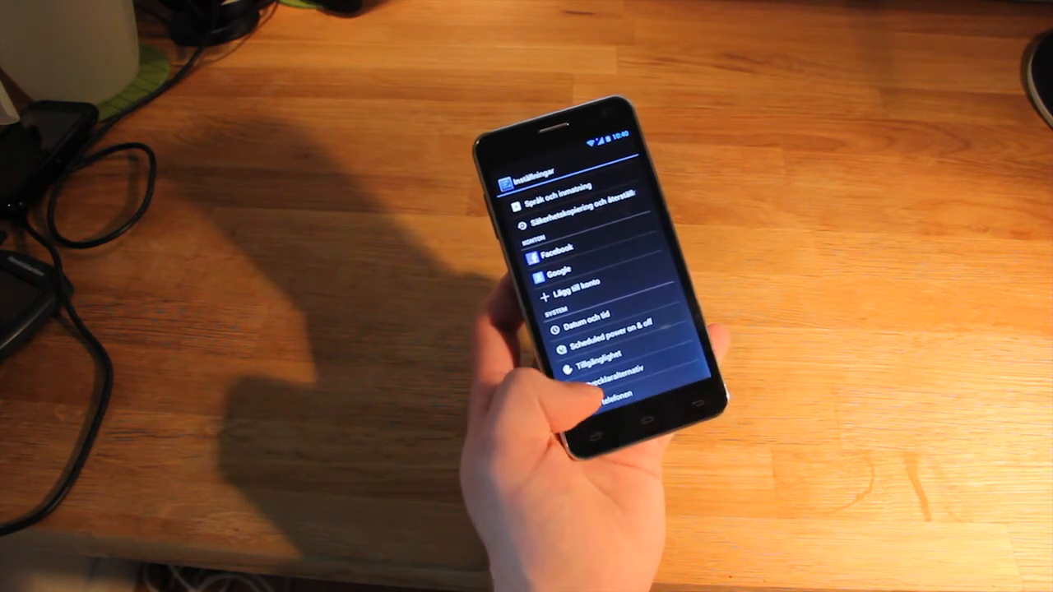
pyautogui.click(592, 402)
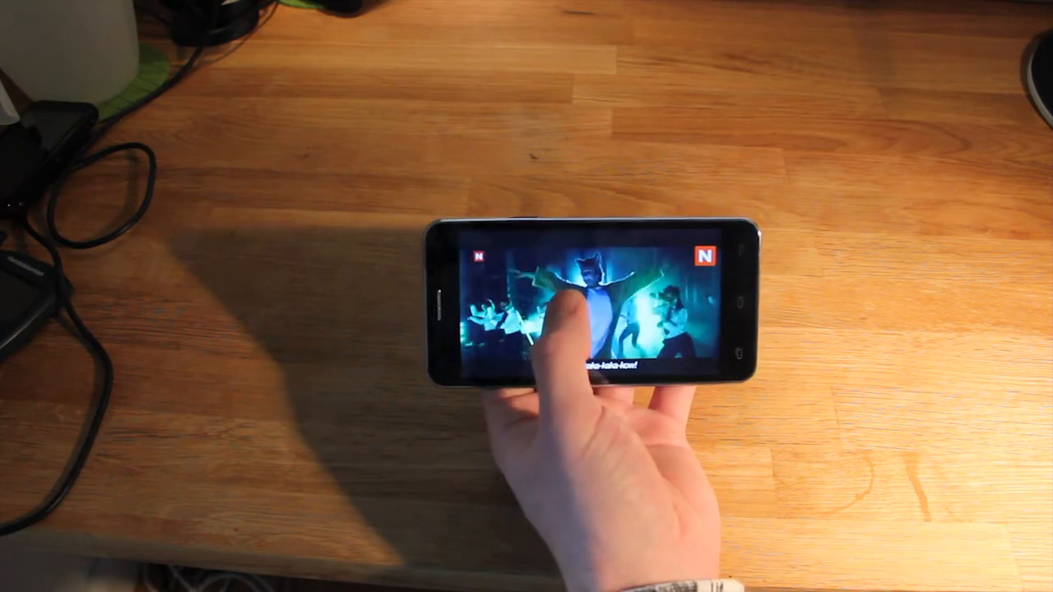
# Play the subtitled music video full-screen in landscape.
pyautogui.click(567, 321)
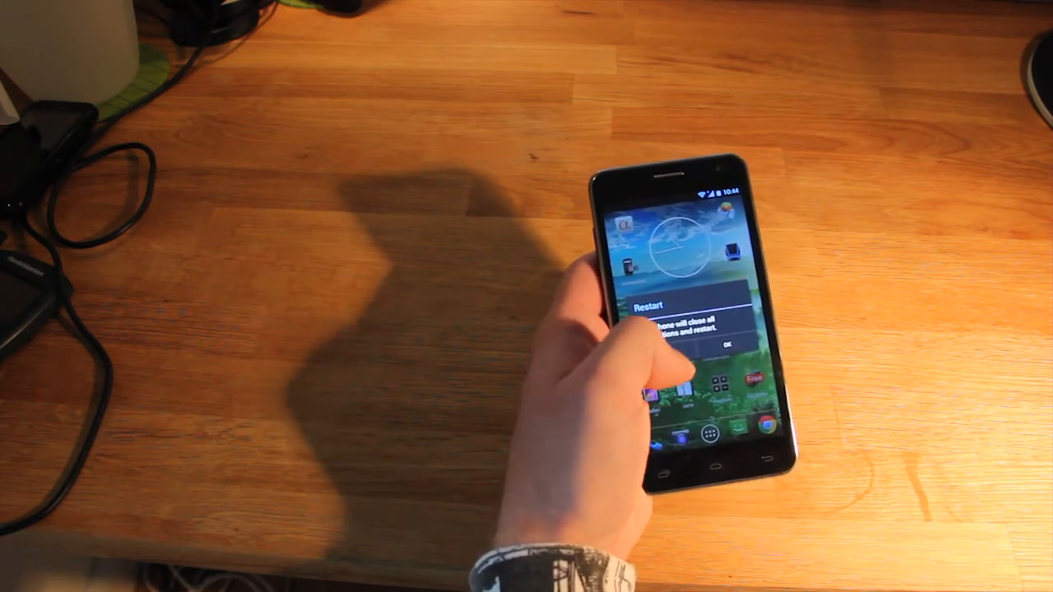
# Confirm the Restart dialog with OK so the phone reboots.
pyautogui.click(727, 344)
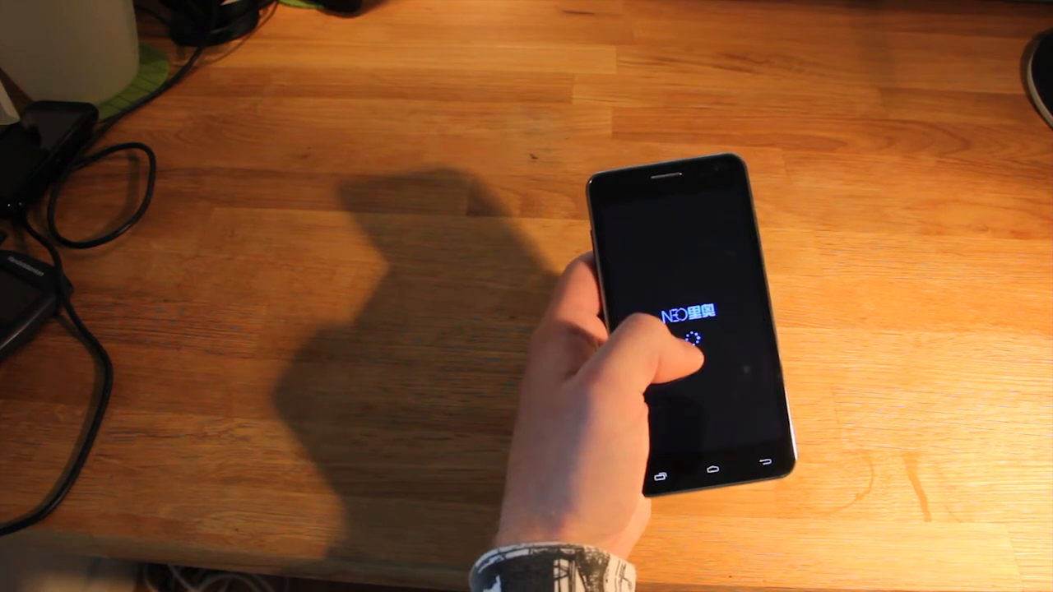